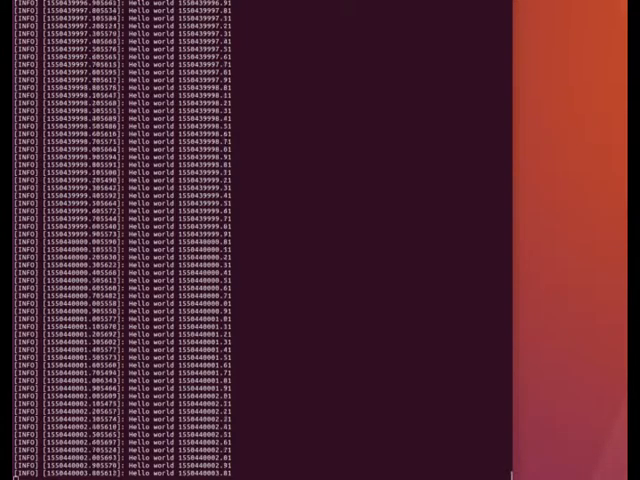
scroll(down, 3)
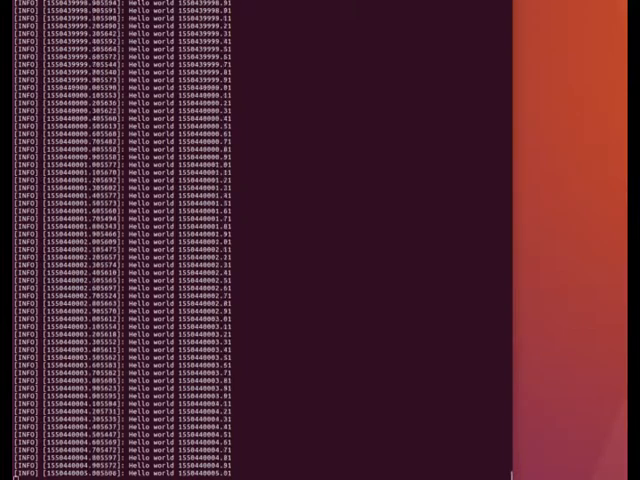
scroll(down, 3)
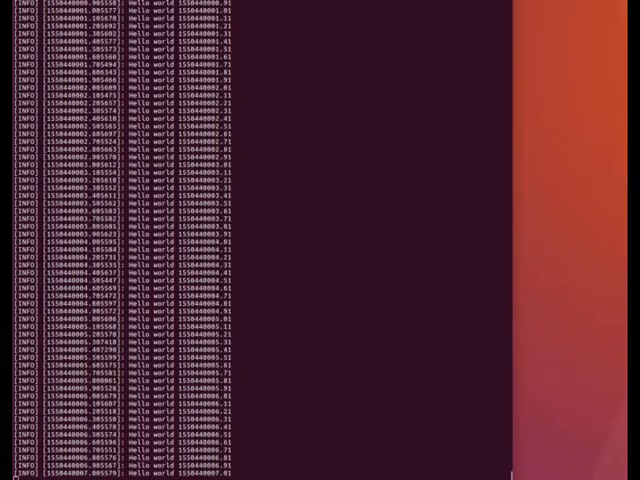
scroll(down, 3)
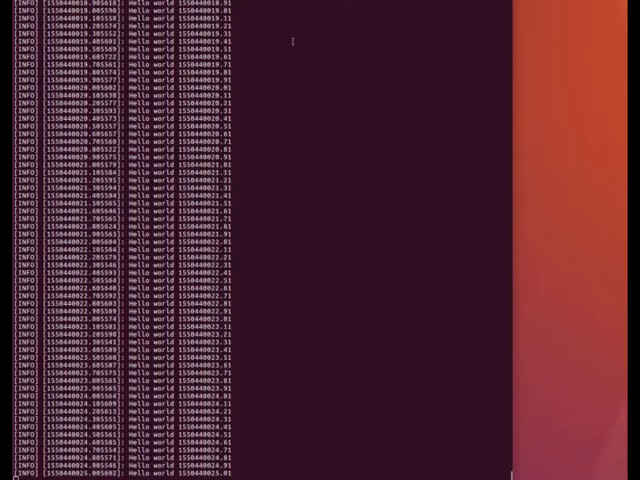
scroll(down, 3)
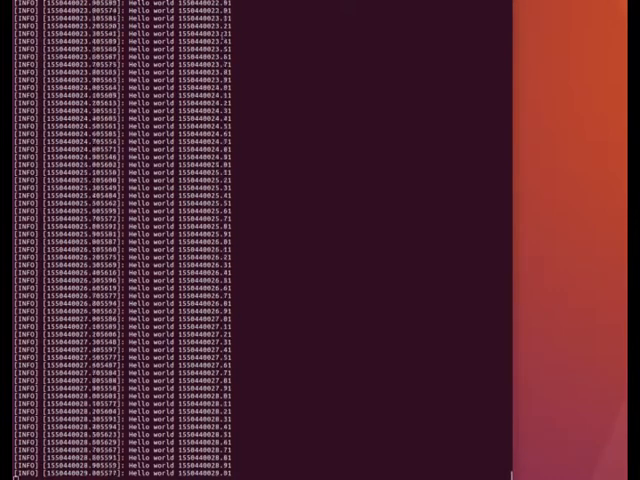